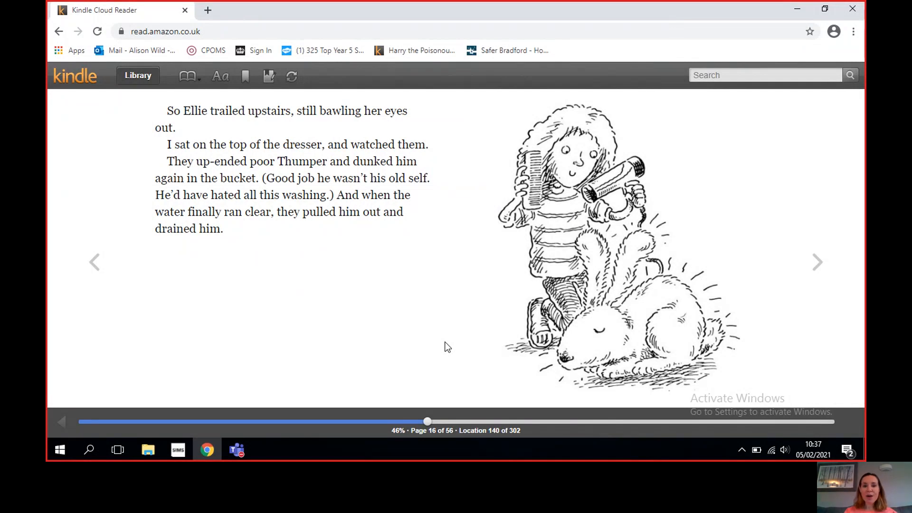
{"action": "mouse_move", "coordinate": [308, 283]}
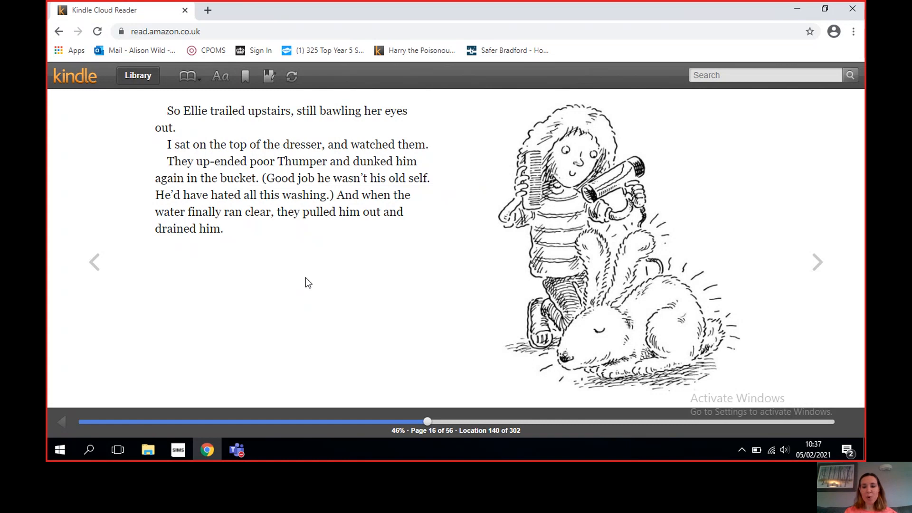
{"action": "mouse_move", "coordinate": [497, 285]}
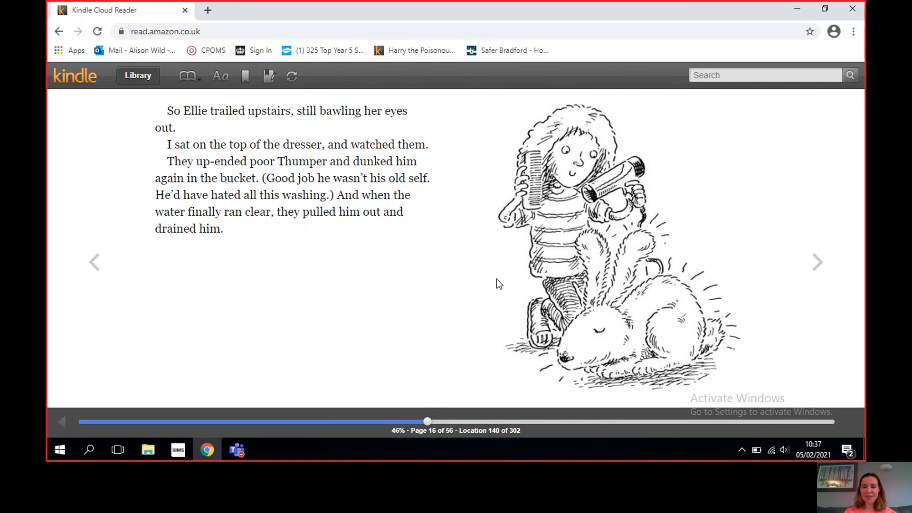
{"action": "mouse_move", "coordinate": [466, 264]}
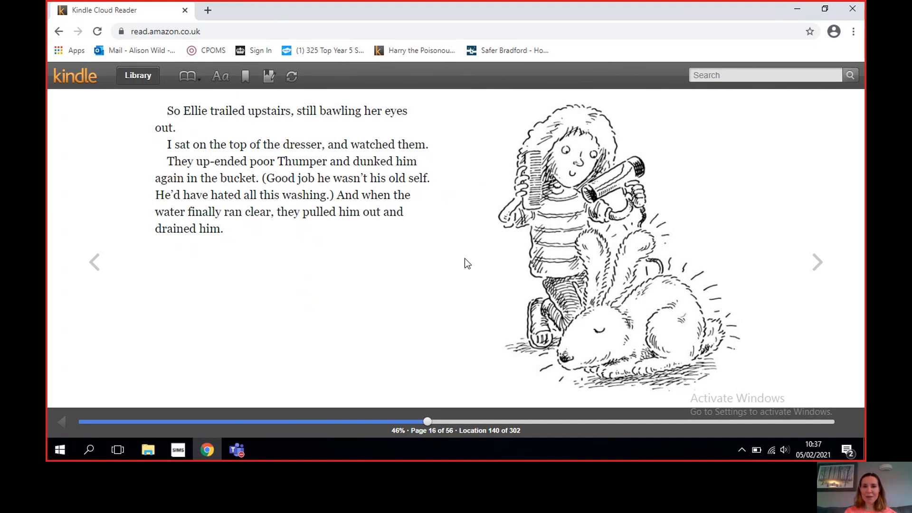
{"action": "mouse_move", "coordinate": [268, 231]}
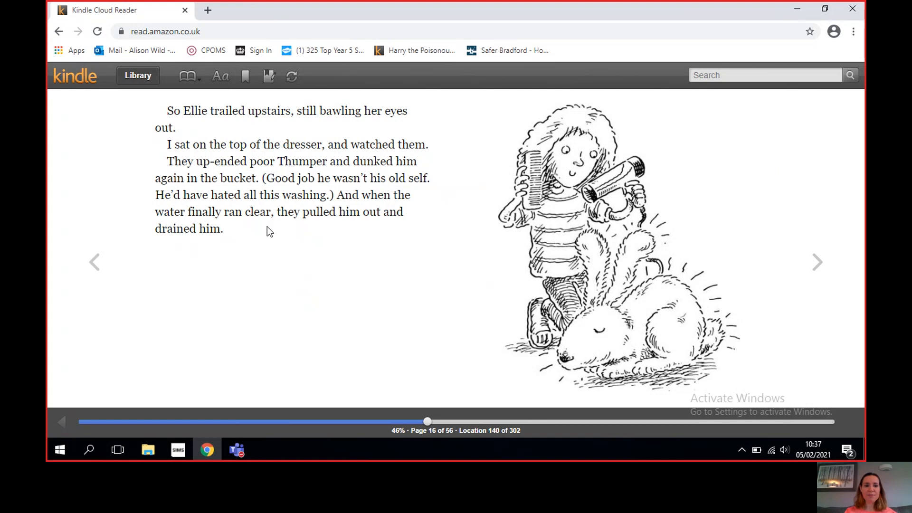
{"action": "mouse_move", "coordinate": [437, 285]}
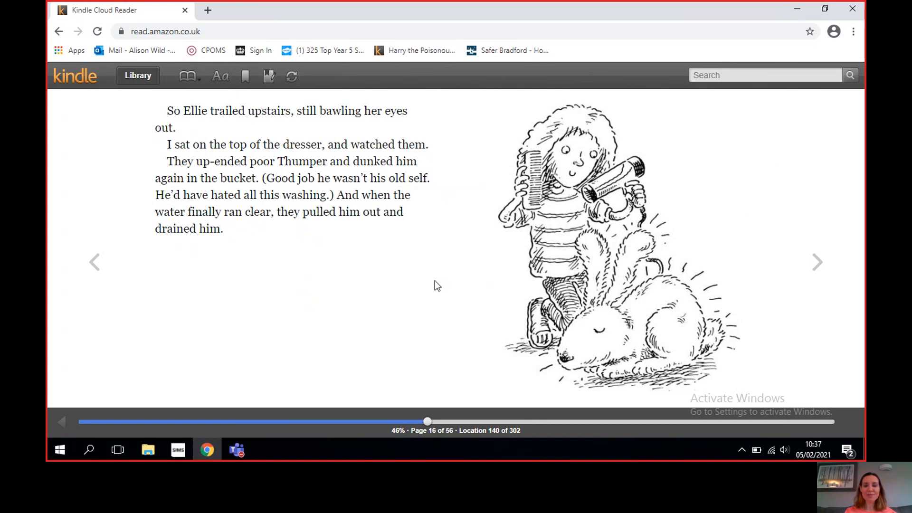
{"action": "mouse_move", "coordinate": [817, 270]}
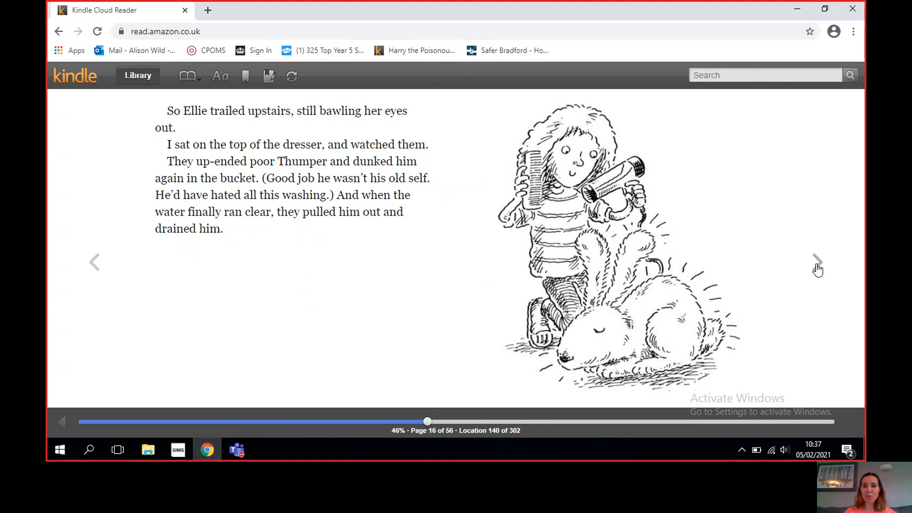
{"action": "mouse_move", "coordinate": [813, 269]}
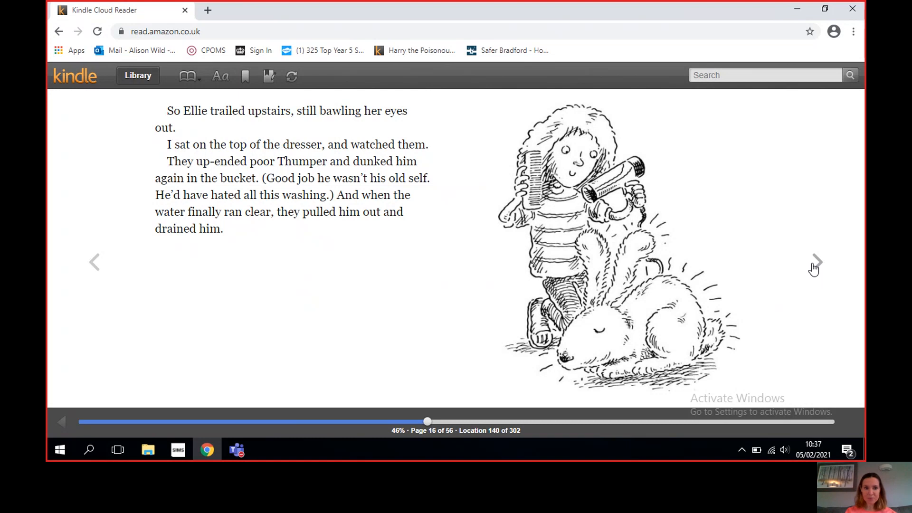
Advance to page 17, where Ellie fluffs Thumper and her parents argue
{"action": "left_click", "coordinate": [816, 260]}
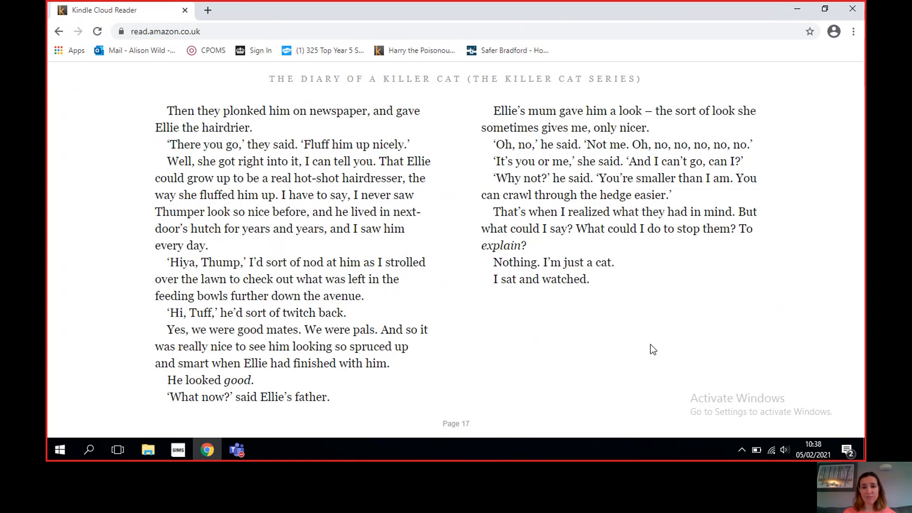
{"action": "mouse_move", "coordinate": [663, 338]}
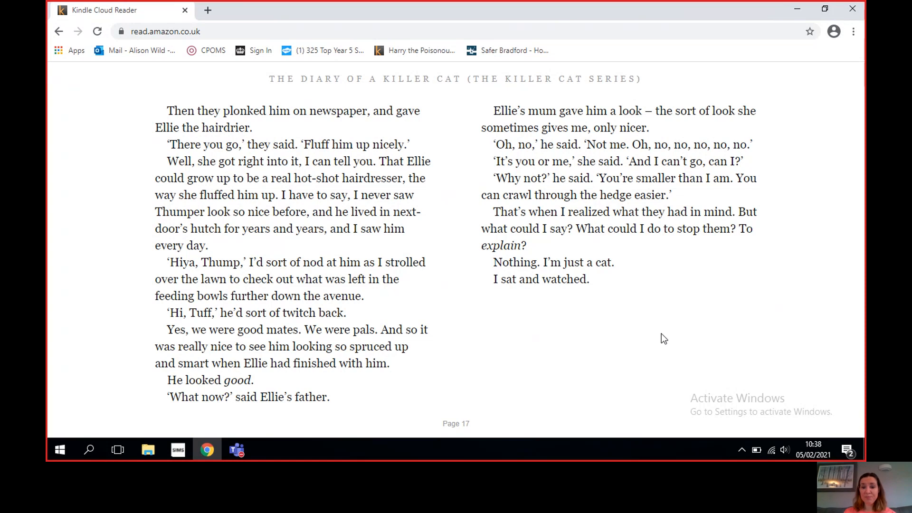
{"action": "mouse_move", "coordinate": [831, 262]}
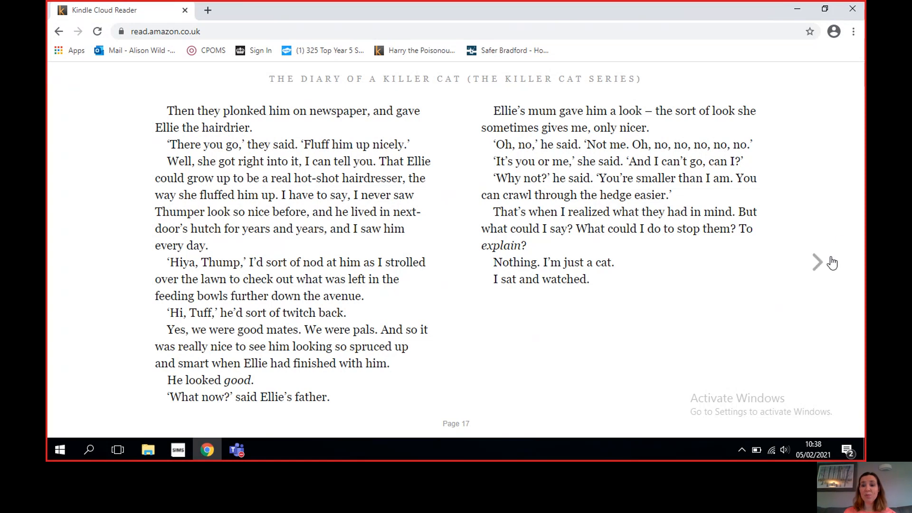
Advance to page 19, the opening of chapter 5: Friday with Ellie's father in black
{"action": "left_click", "coordinate": [817, 262]}
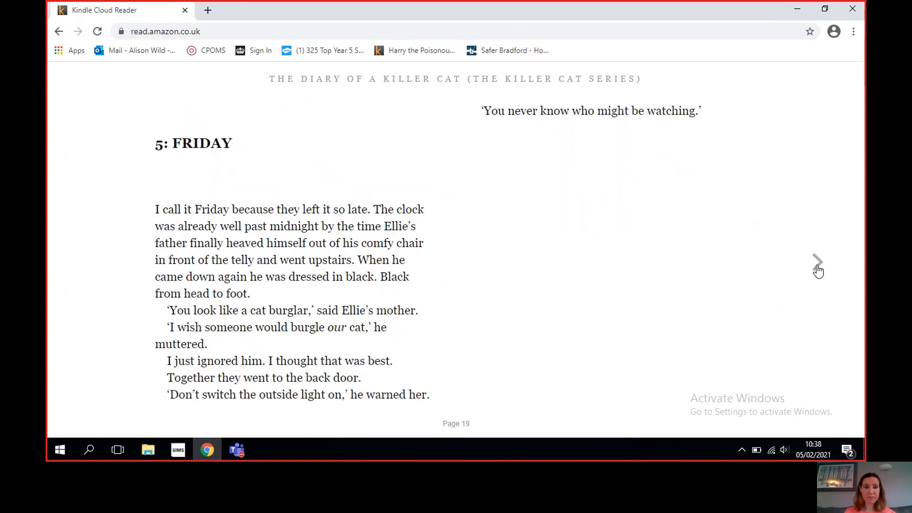
{"action": "mouse_move", "coordinate": [762, 288]}
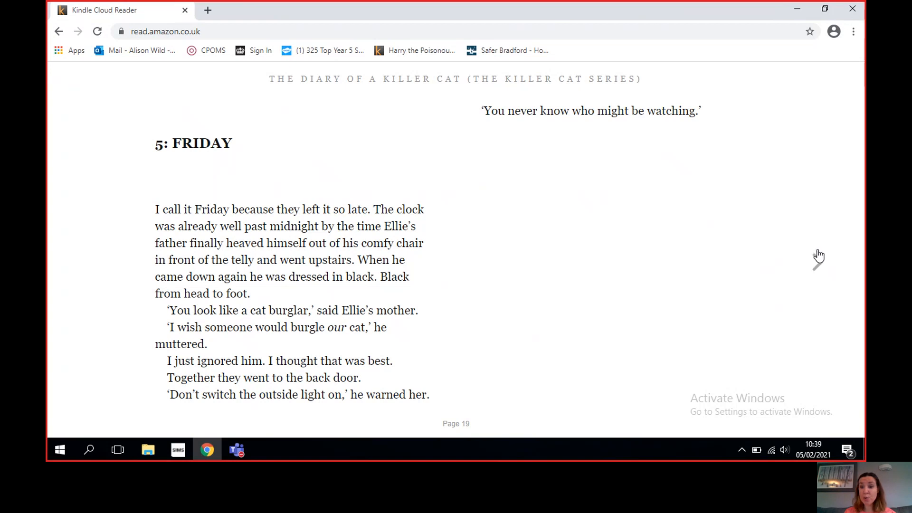
{"action": "mouse_move", "coordinate": [818, 271]}
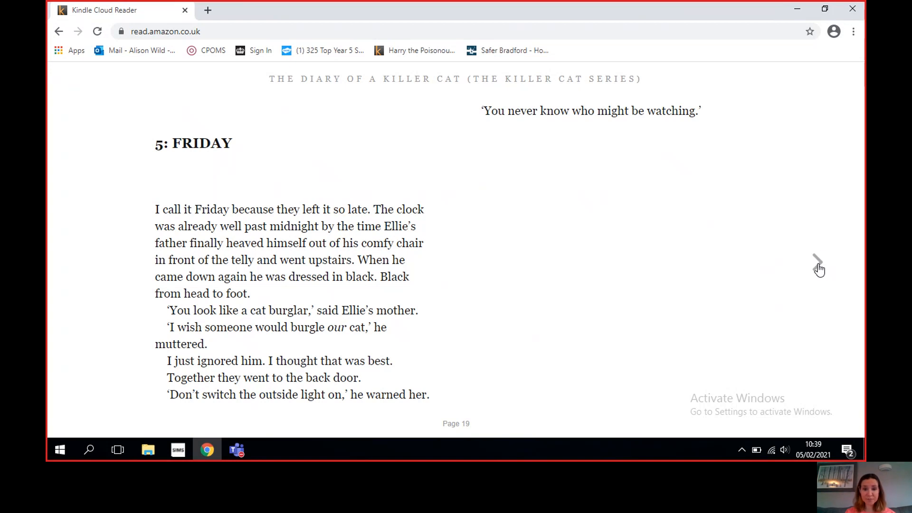
Read past the burglar illustration to page 21, where Bella, Tiger and Pusskins report back
{"action": "left_click", "coordinate": [817, 260]}
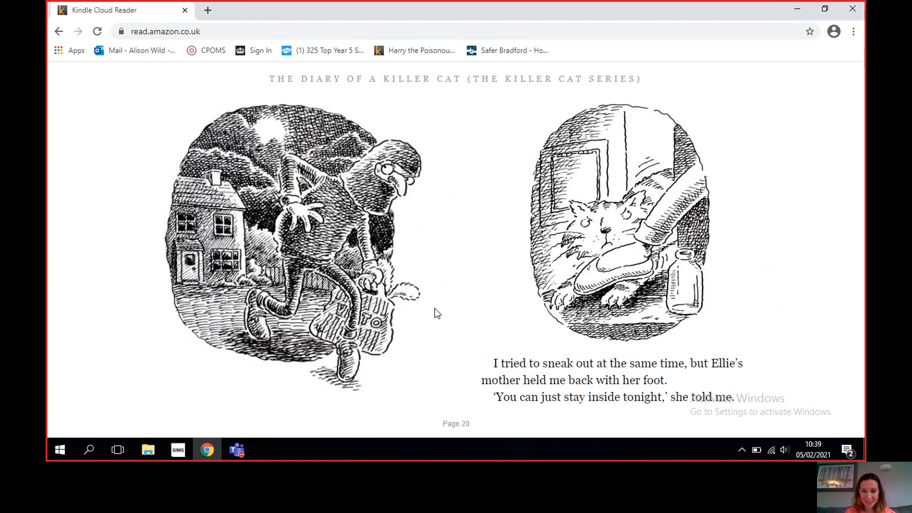
{"action": "mouse_move", "coordinate": [433, 313]}
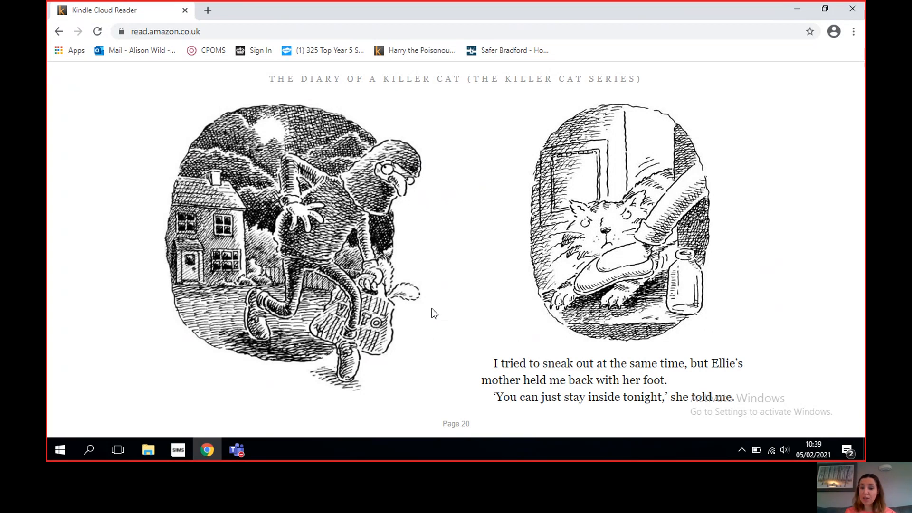
{"action": "mouse_move", "coordinate": [739, 302]}
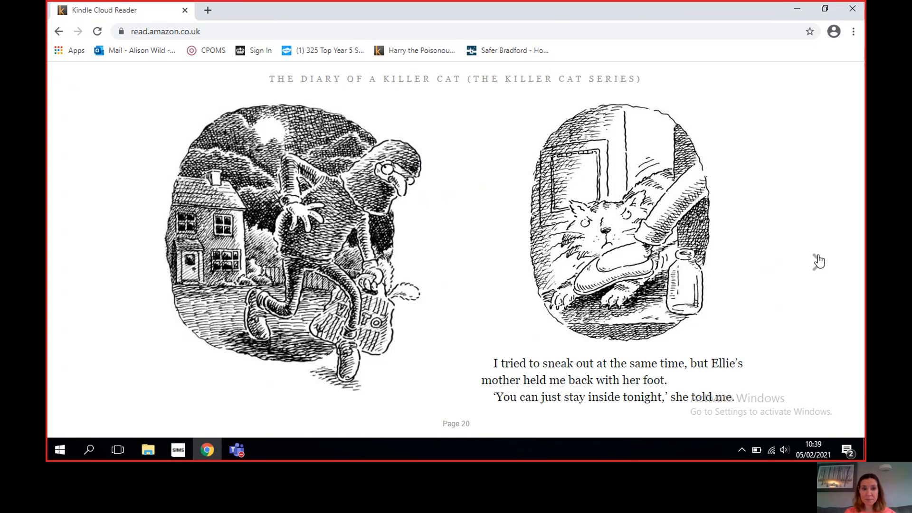
{"action": "left_click", "coordinate": [818, 262]}
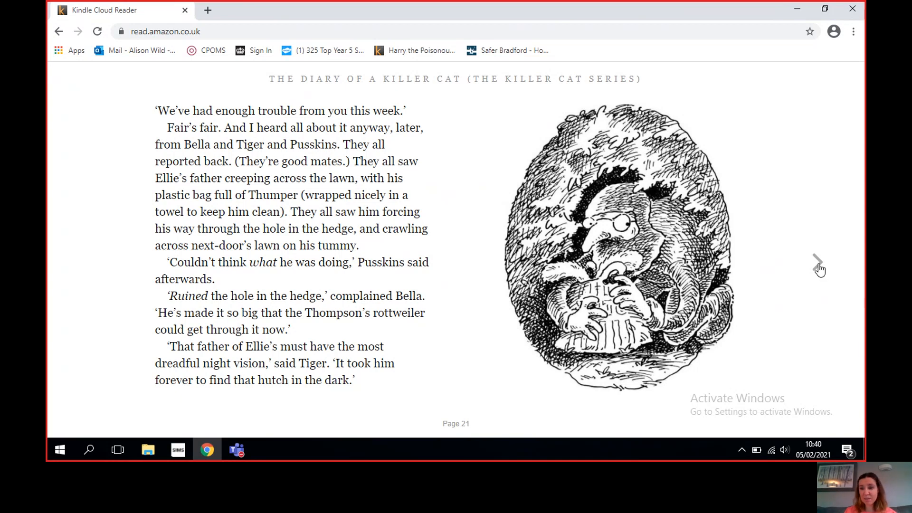
Advance to page 24, where the cats describe Thumper laid out on his straw bed
{"action": "left_click", "coordinate": [817, 262]}
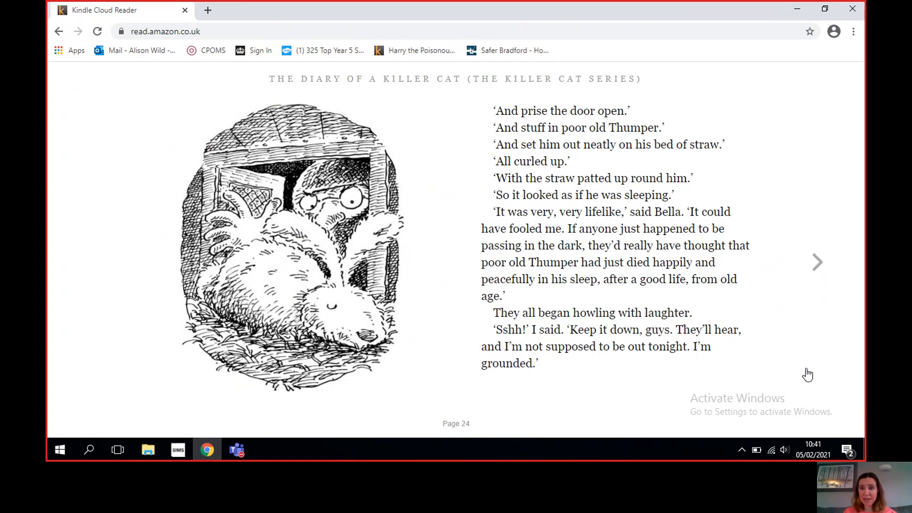
{"action": "mouse_move", "coordinate": [815, 266]}
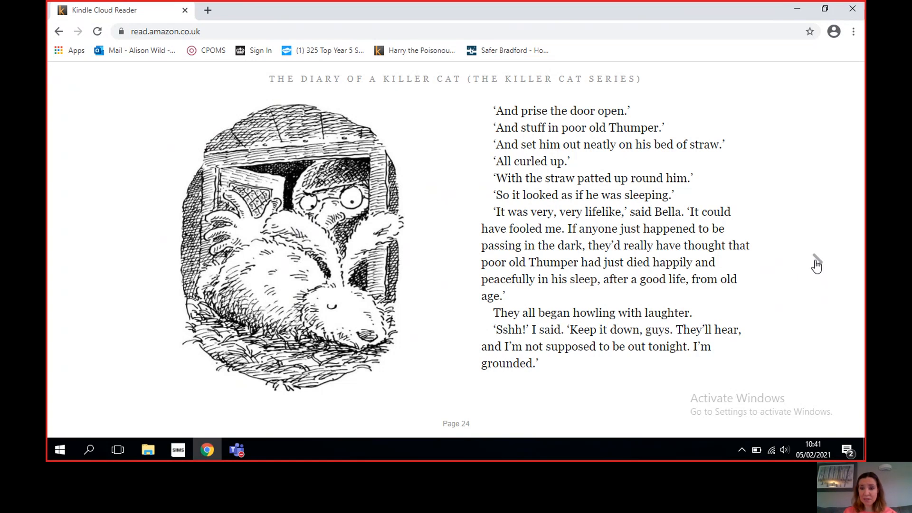
Advance to page 27, where Ellie's father yells as the cats flee up Beechcroft Drive
{"action": "left_click", "coordinate": [815, 262]}
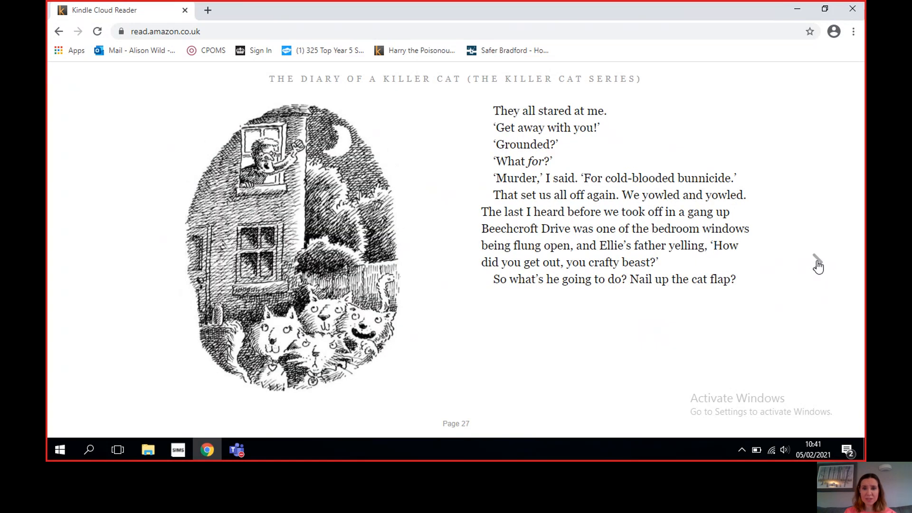
{"action": "mouse_move", "coordinate": [806, 315]}
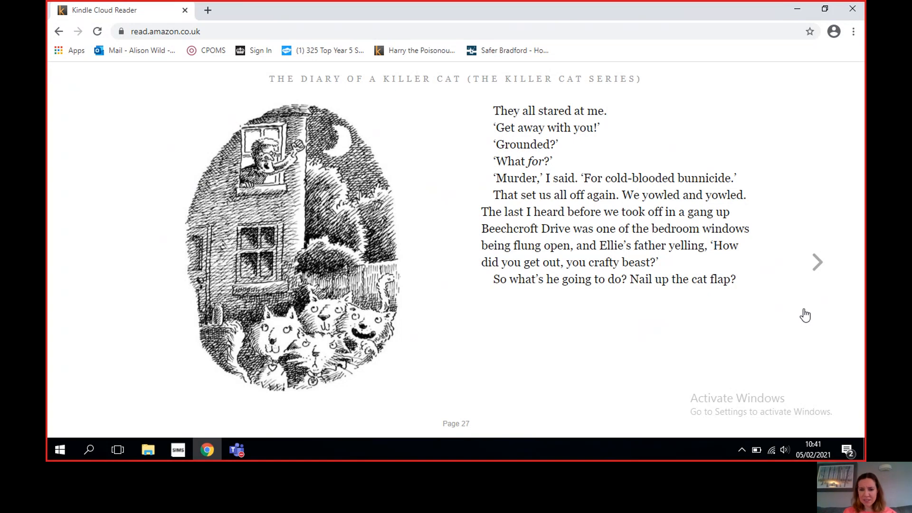
{"action": "mouse_move", "coordinate": [823, 274]}
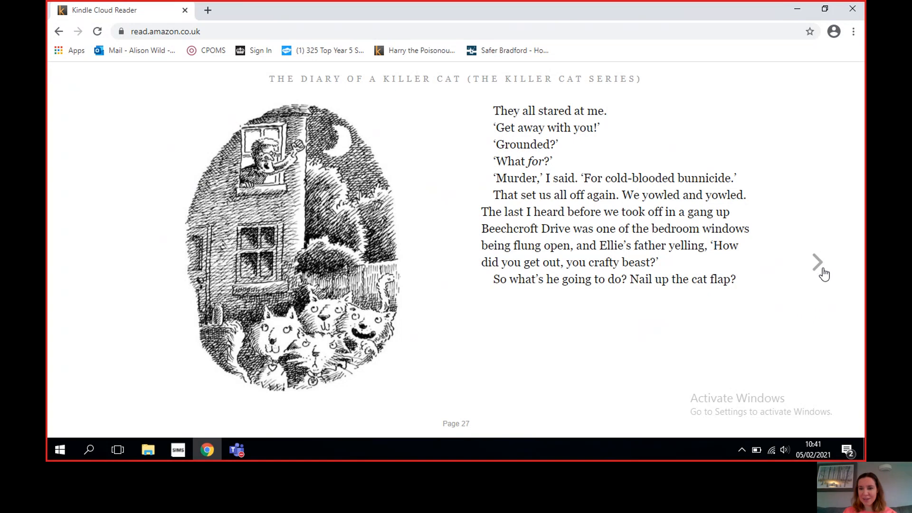
Advance to page 29, opening chapter 6: Still Friday with the cat flap nailed up
{"action": "left_click", "coordinate": [817, 262]}
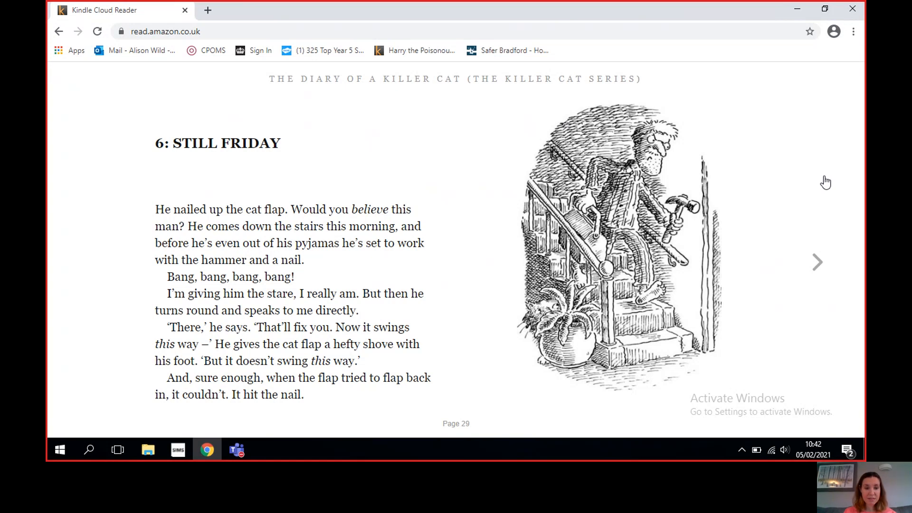
{"action": "mouse_move", "coordinate": [809, 279]}
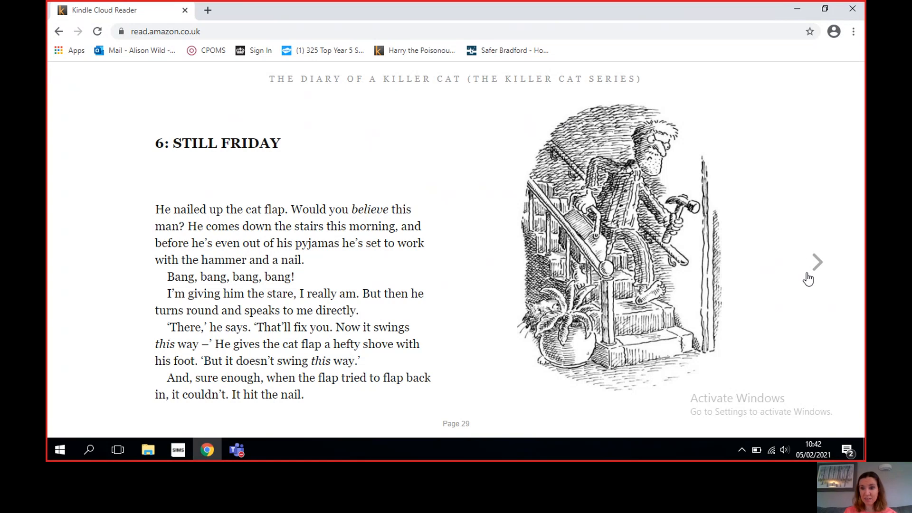
{"action": "mouse_move", "coordinate": [815, 271]}
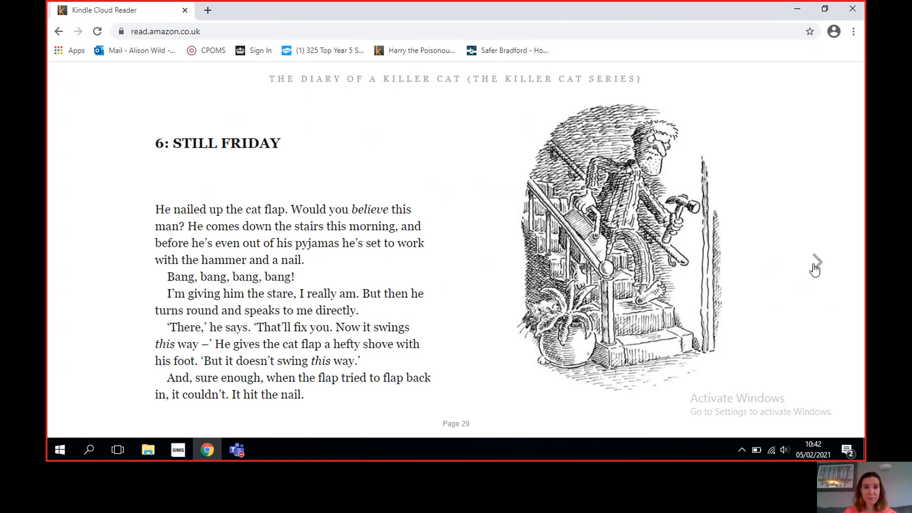
Advance to page 30, where Ellie's father declares the cat flap one-way
{"action": "left_click", "coordinate": [817, 262]}
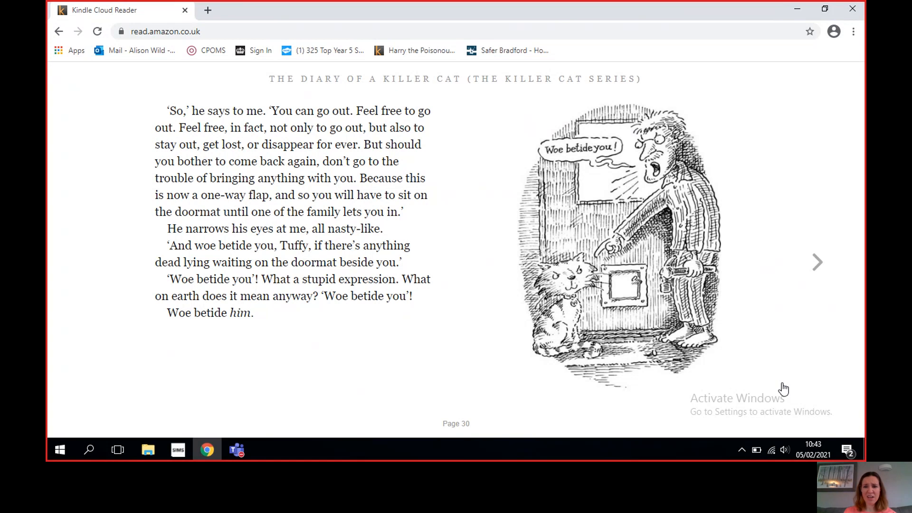
{"action": "mouse_move", "coordinate": [819, 262]}
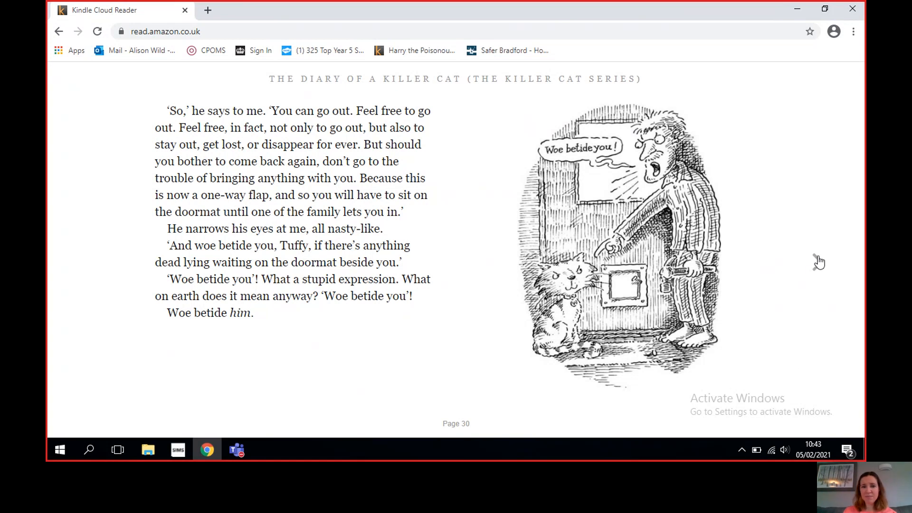
Advance to page 32, opening chapter 7: Saturday with Ellie carving Thumper's gravestone
{"action": "left_click", "coordinate": [817, 262]}
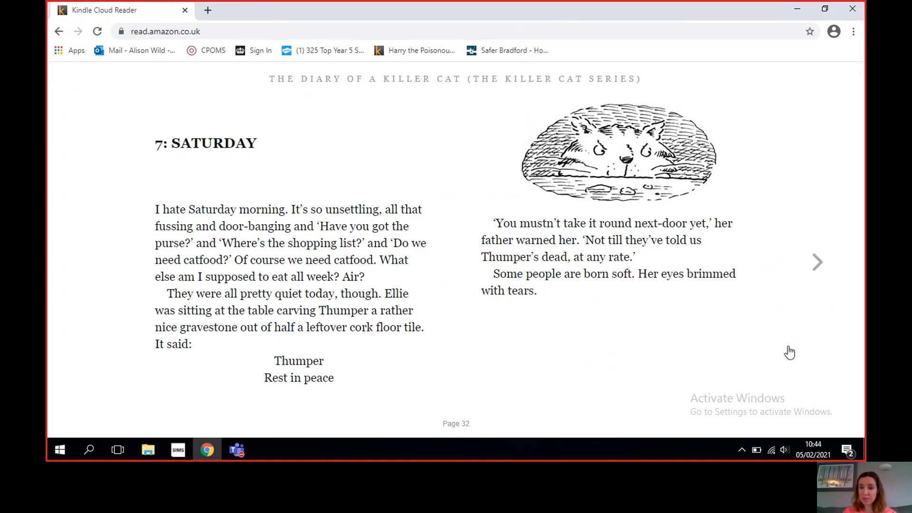
{"action": "mouse_move", "coordinate": [820, 266]}
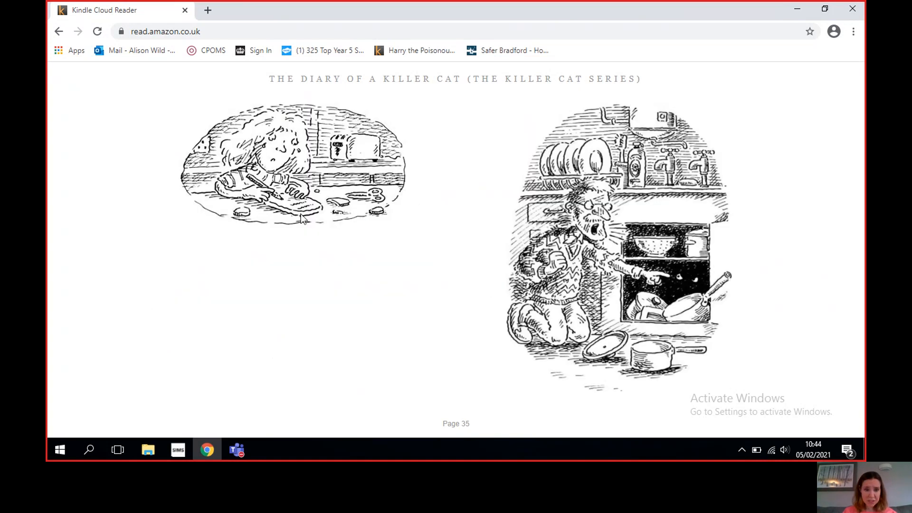
{"action": "mouse_move", "coordinate": [332, 234]}
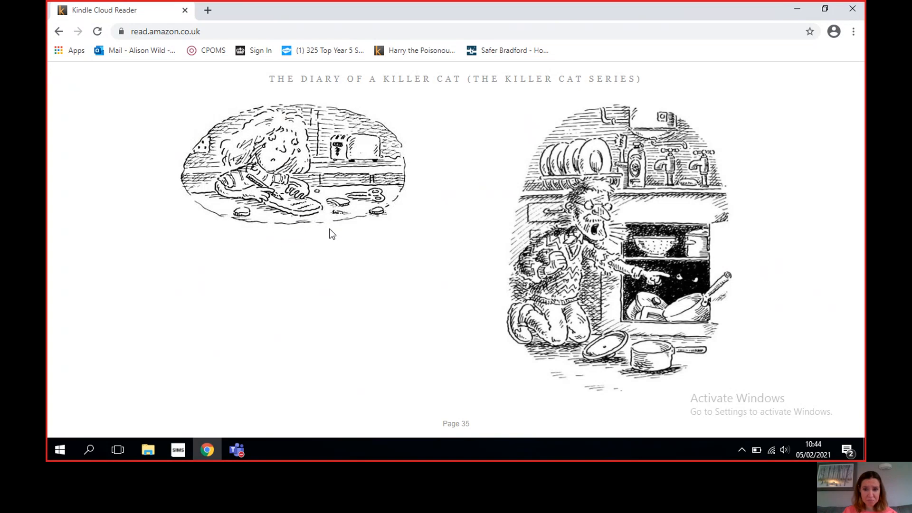
{"action": "mouse_move", "coordinate": [615, 142]}
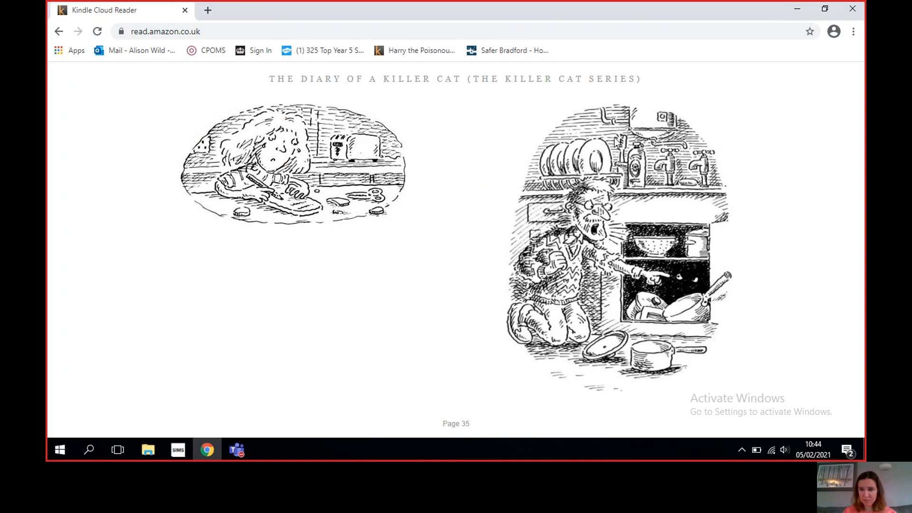
{"action": "mouse_move", "coordinate": [815, 255]}
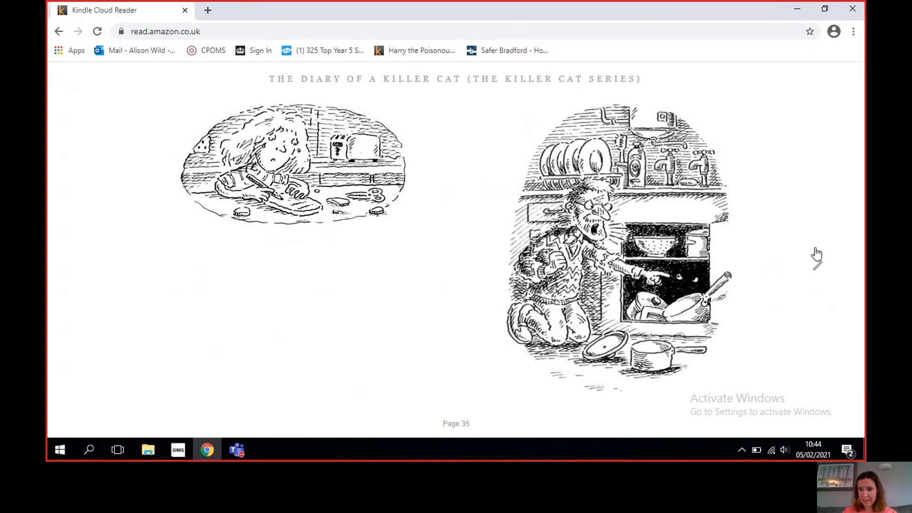
Advance to the page-35 text screen where Tuffy is dragged to the vet in a cat carrier
{"action": "left_click", "coordinate": [818, 264]}
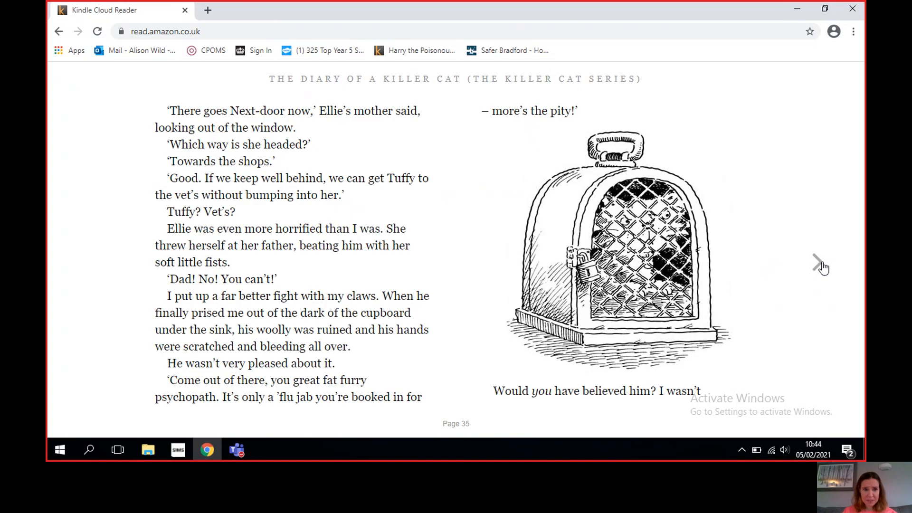
{"action": "mouse_move", "coordinate": [809, 185]}
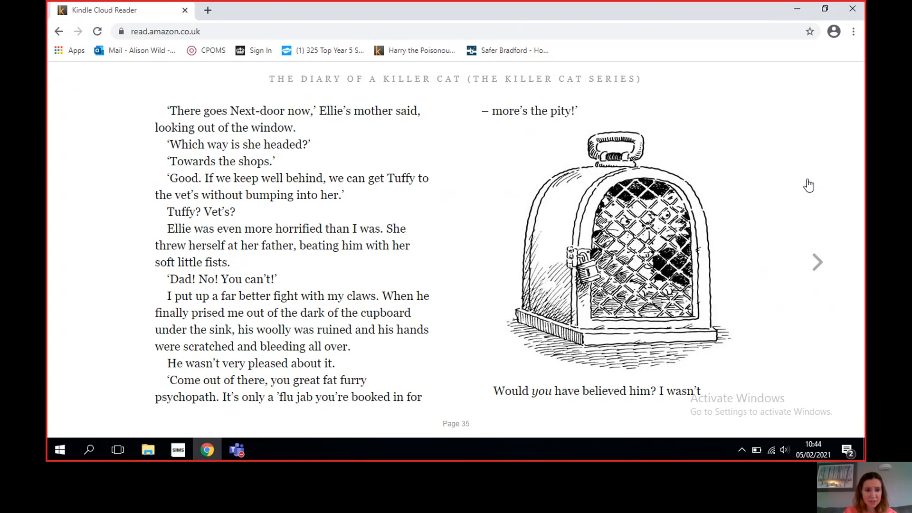
{"action": "mouse_move", "coordinate": [811, 184]}
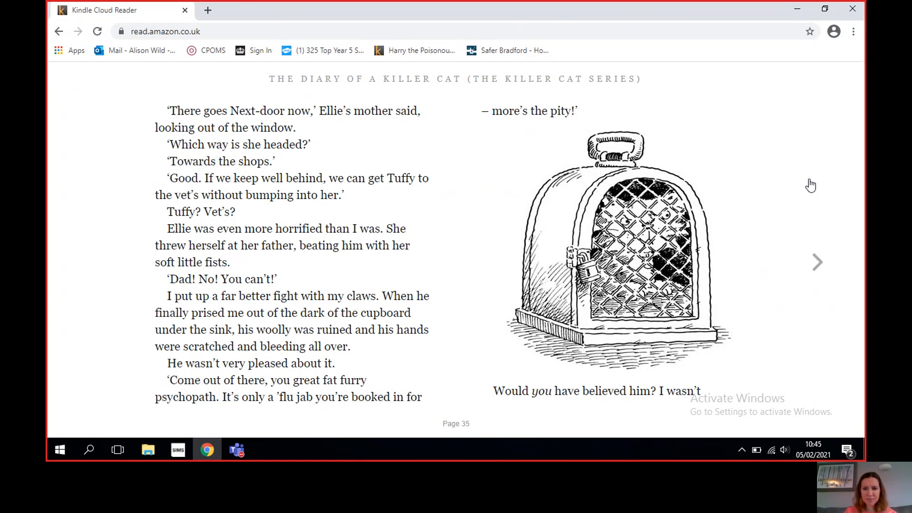
{"action": "mouse_move", "coordinate": [454, 310]}
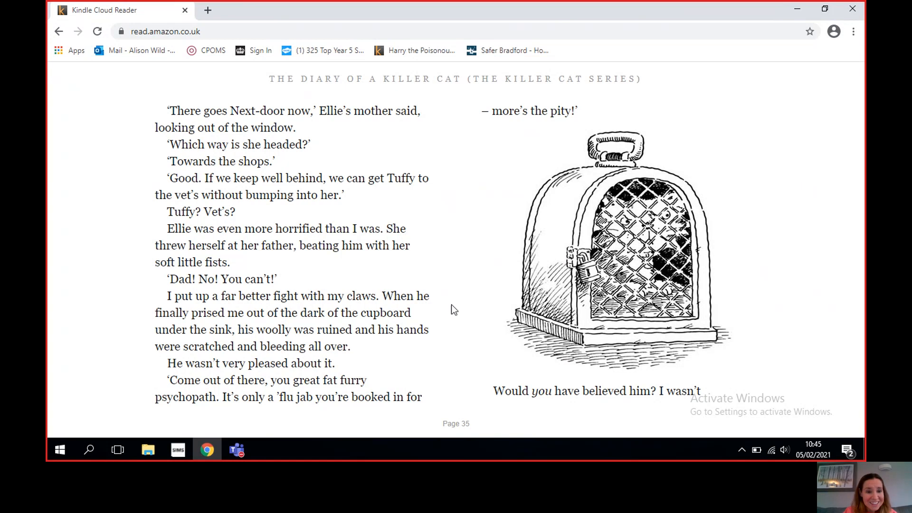
{"action": "mouse_move", "coordinate": [464, 378]}
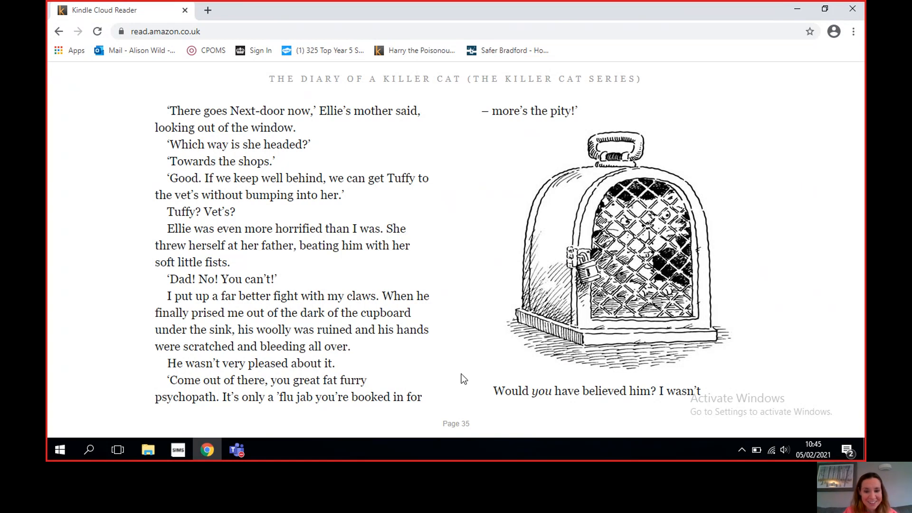
{"action": "mouse_move", "coordinate": [808, 261]}
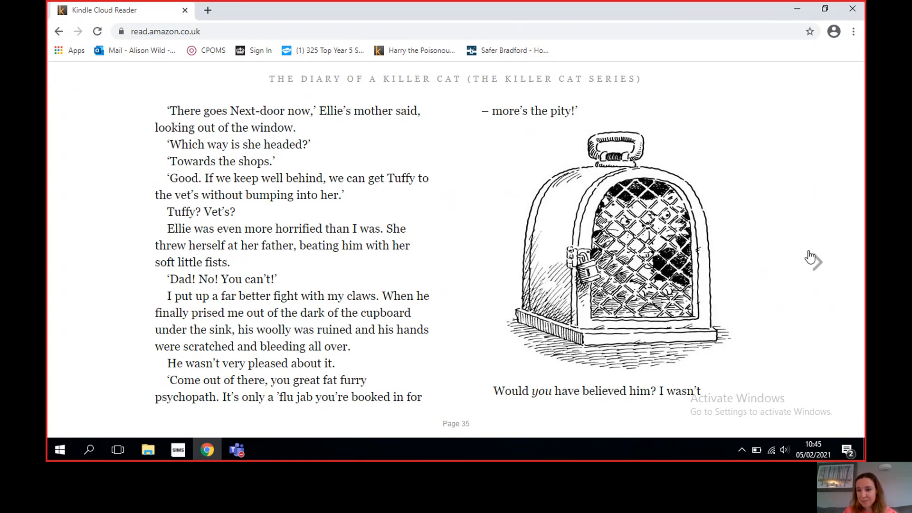
{"action": "mouse_move", "coordinate": [815, 268]}
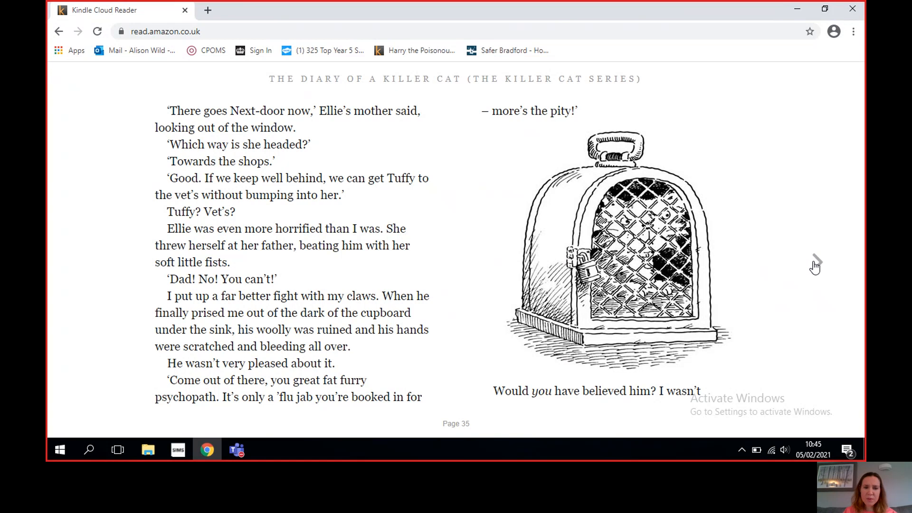
Advance to page 37, with Tuffy in the vet's waiting room beside the gerbil drawing
{"action": "left_click", "coordinate": [815, 264]}
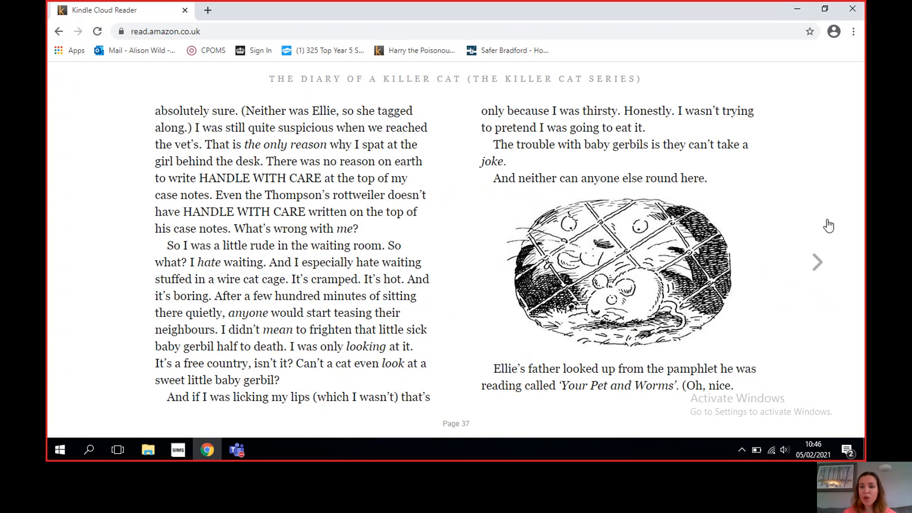
{"action": "mouse_move", "coordinate": [823, 245]}
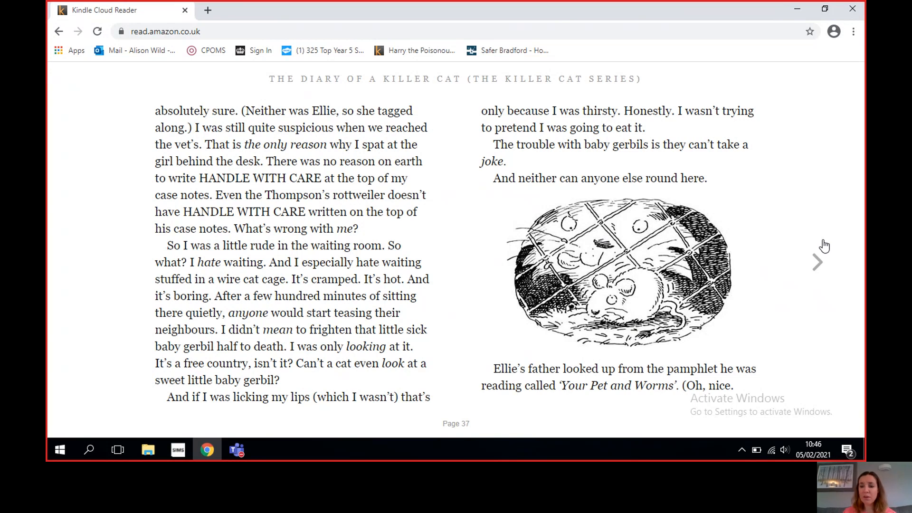
{"action": "mouse_move", "coordinate": [819, 268]}
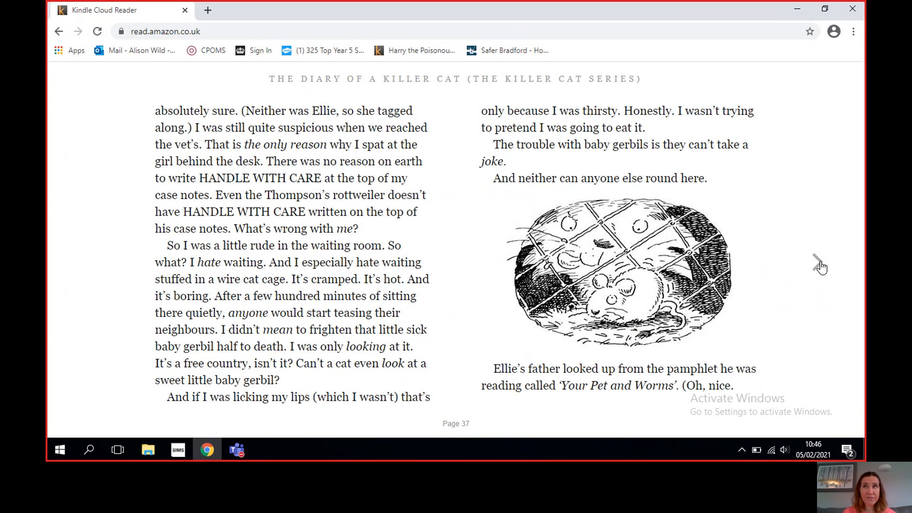
Turn forward past page 39 to page 41, where Mrs Fisher complains about Tuffy
{"action": "left_click", "coordinate": [815, 262]}
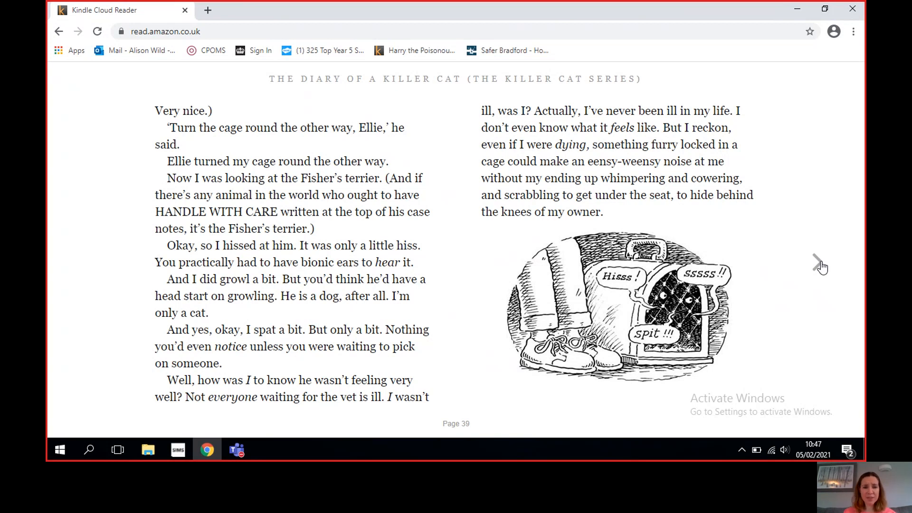
{"action": "mouse_move", "coordinate": [832, 232]}
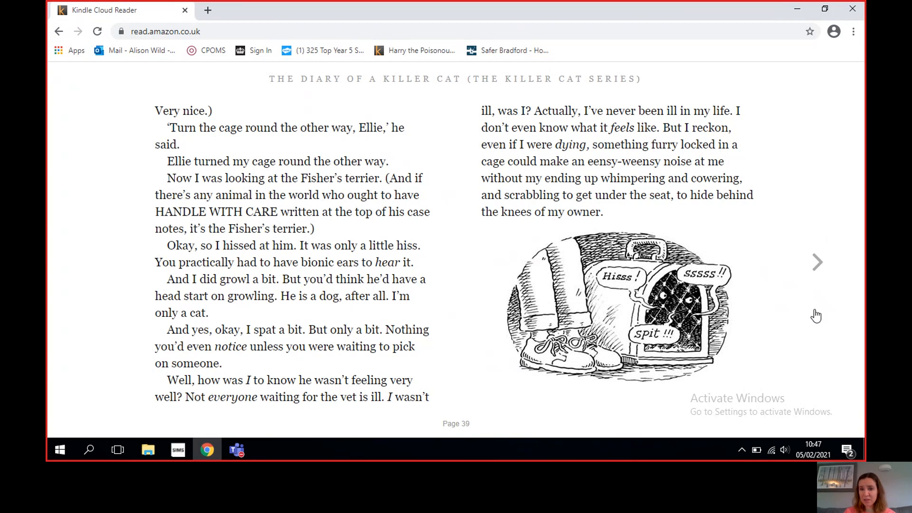
{"action": "mouse_move", "coordinate": [818, 269]}
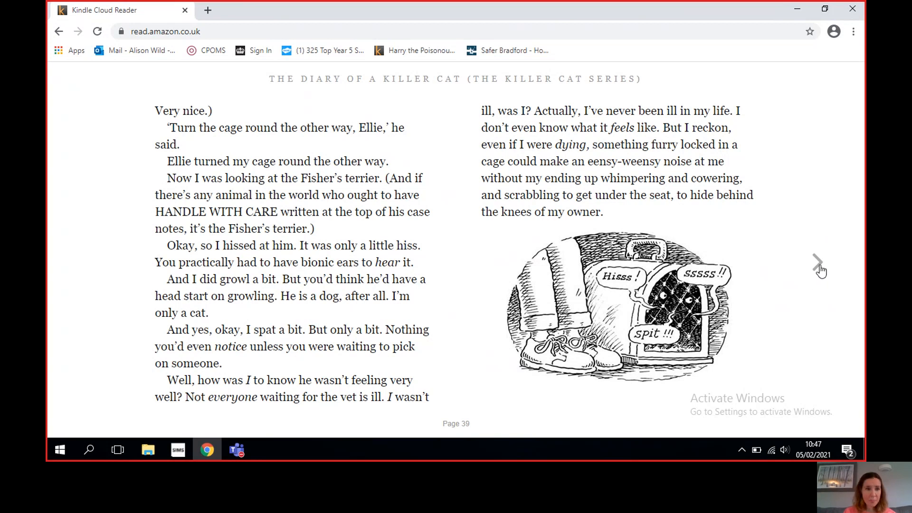
{"action": "left_click", "coordinate": [818, 262]}
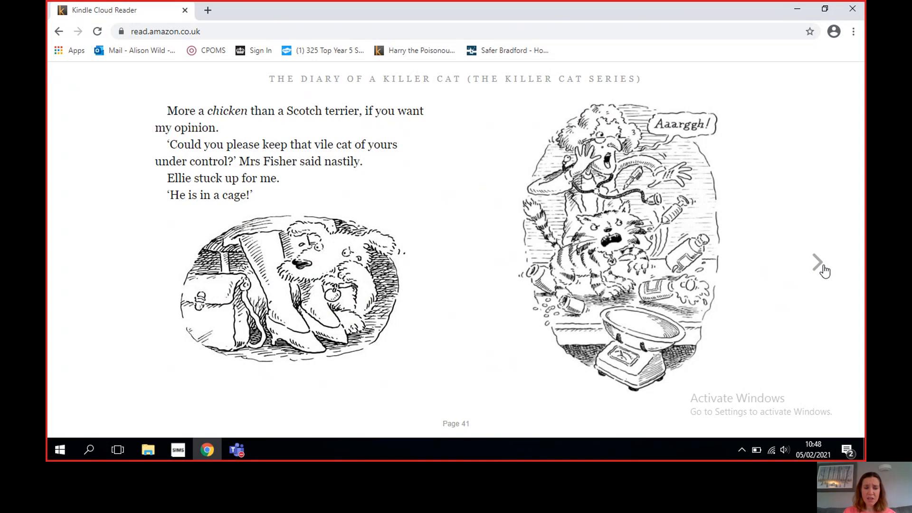
{"action": "mouse_move", "coordinate": [815, 199]}
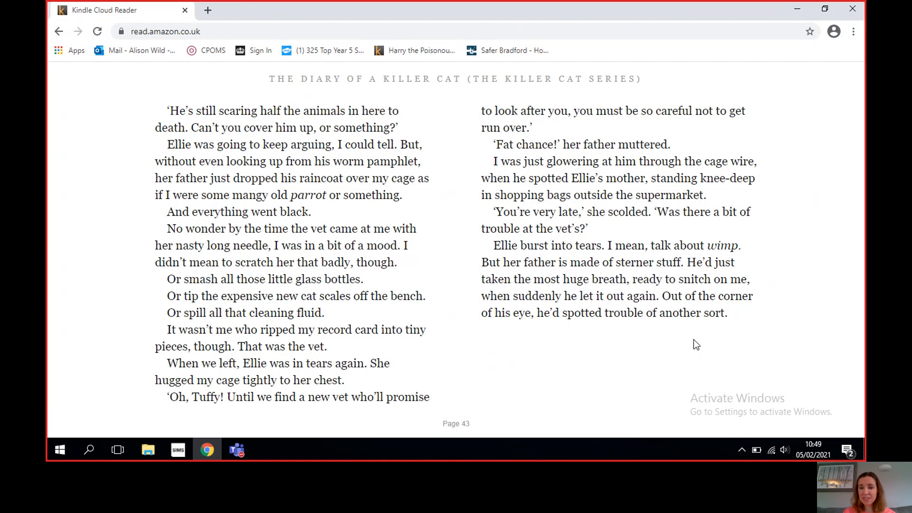
{"action": "mouse_move", "coordinate": [817, 268]}
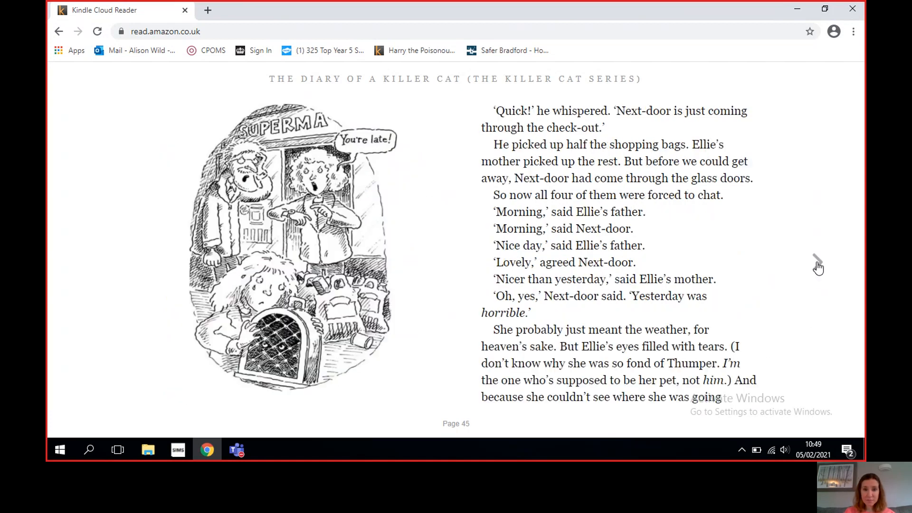
{"action": "mouse_move", "coordinate": [790, 232]}
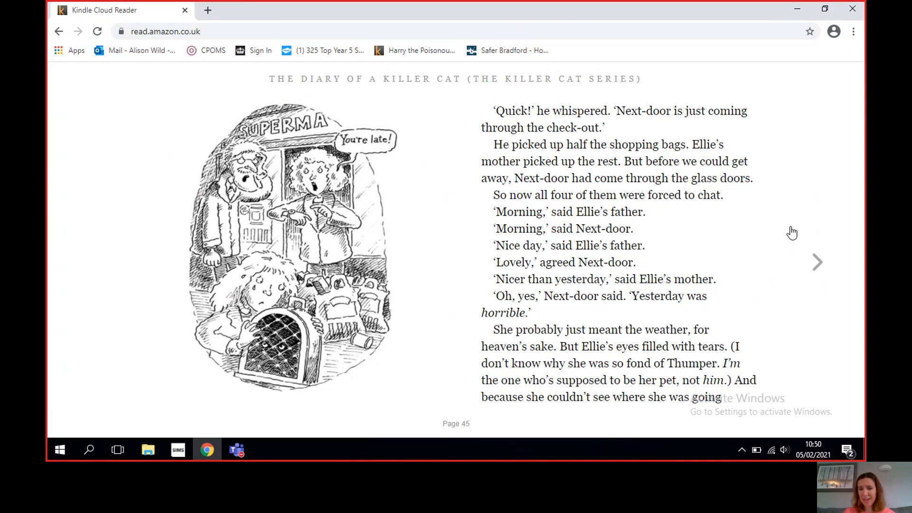
{"action": "mouse_move", "coordinate": [769, 310]}
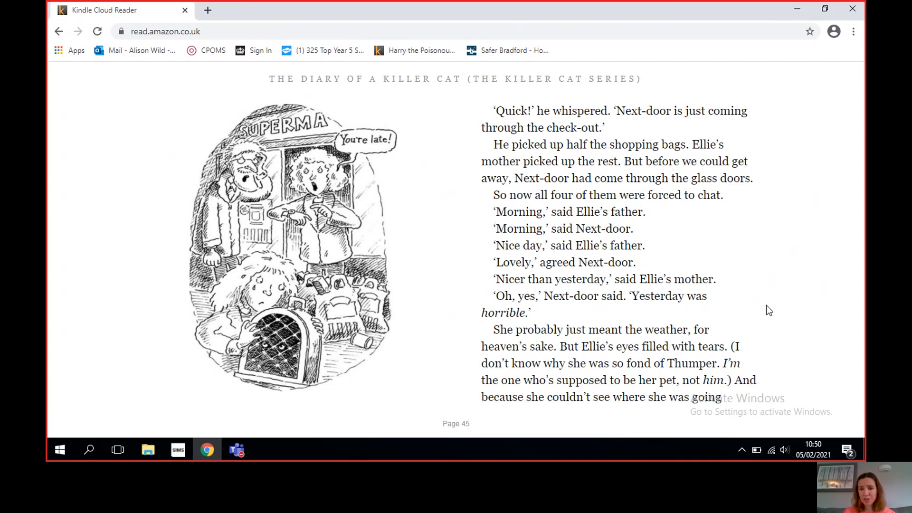
{"action": "mouse_move", "coordinate": [817, 268]}
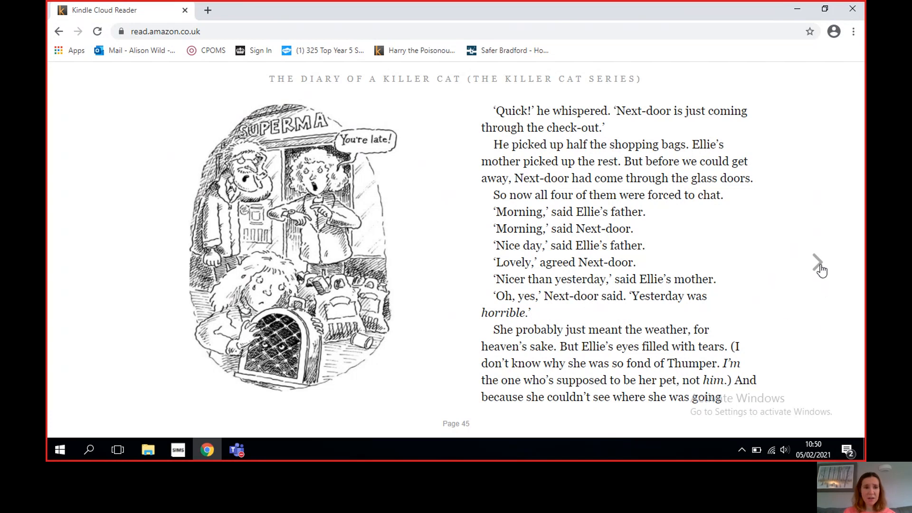
Turn two spreads ahead through page 47 to page 50 with the Ellie-and-mother illustrations
{"action": "left_click", "coordinate": [815, 262]}
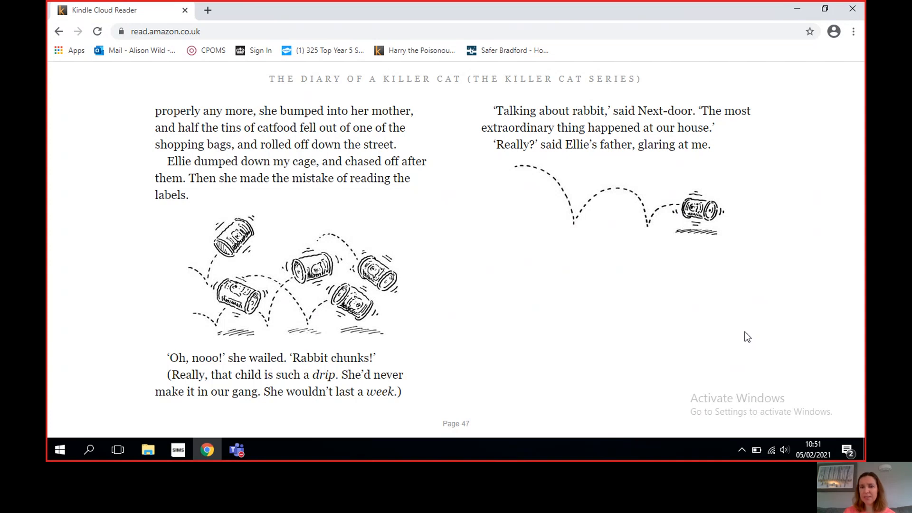
{"action": "mouse_move", "coordinate": [818, 270]}
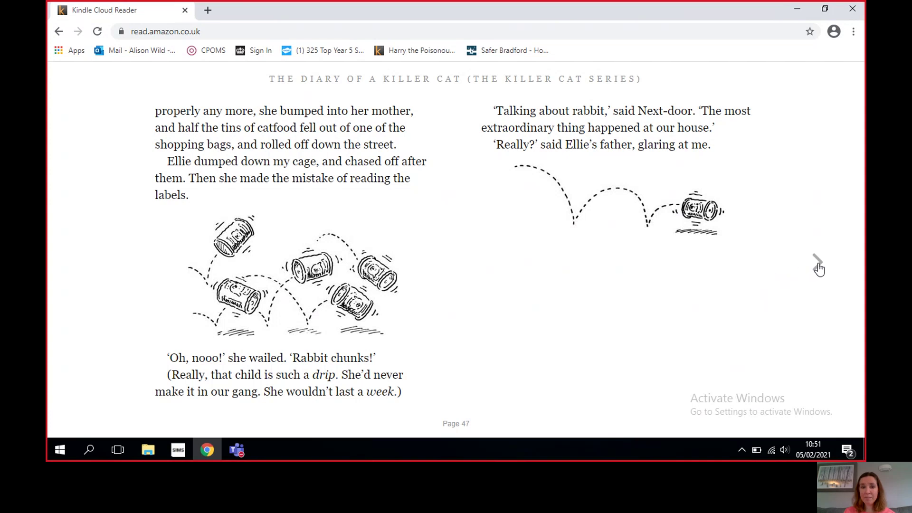
{"action": "left_click", "coordinate": [817, 264]}
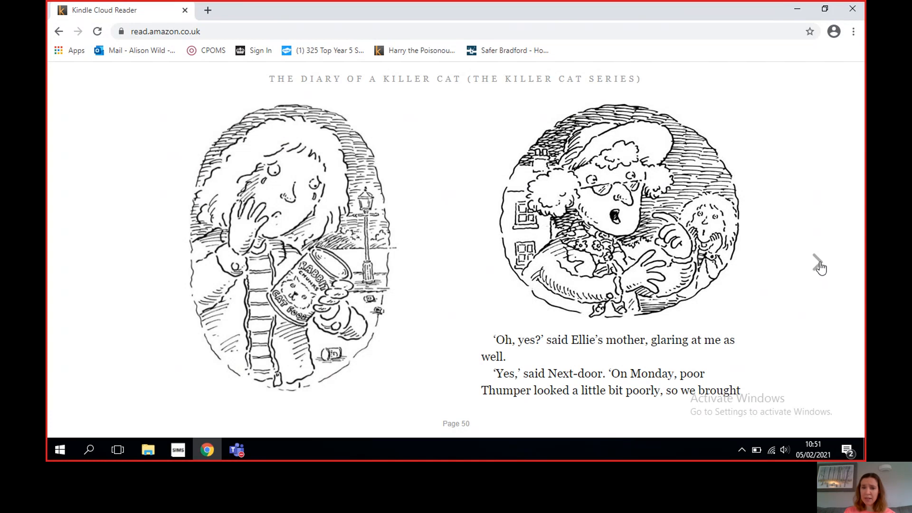
Advance to the next page-50 spread, where Next-door recounts Thumper's funeral and empty box
{"action": "left_click", "coordinate": [817, 263]}
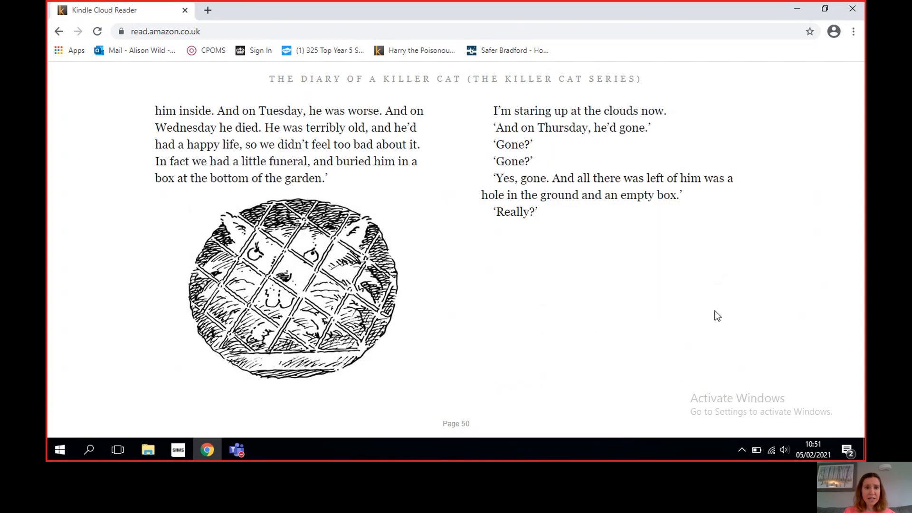
{"action": "mouse_move", "coordinate": [700, 313]}
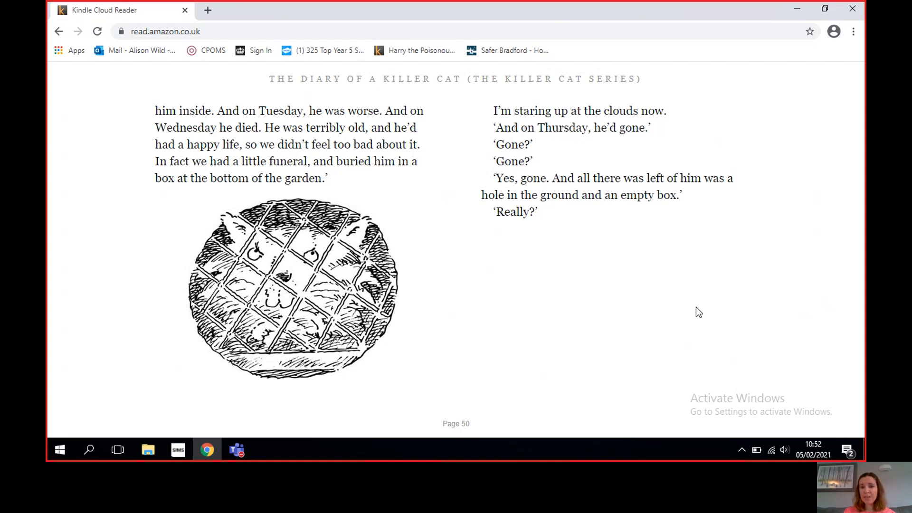
{"action": "mouse_move", "coordinate": [815, 265]}
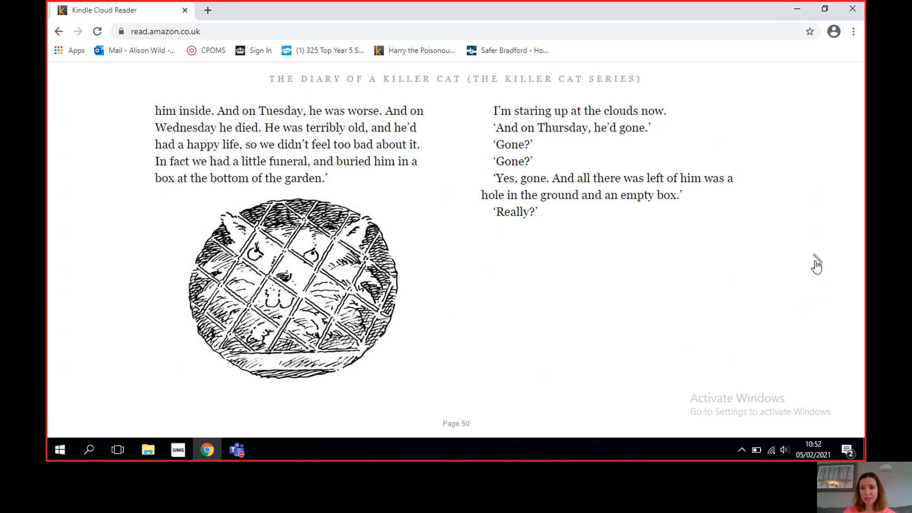
{"action": "mouse_move", "coordinate": [817, 265]}
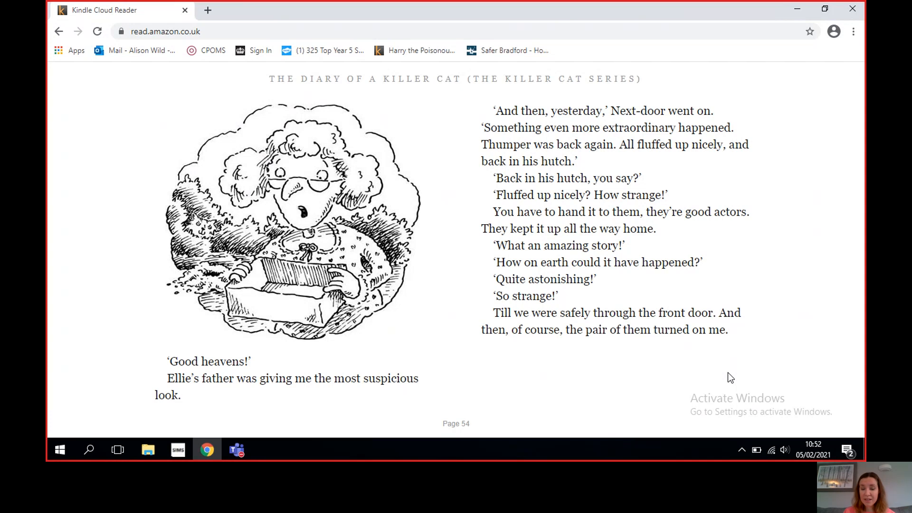
{"action": "mouse_move", "coordinate": [820, 268]}
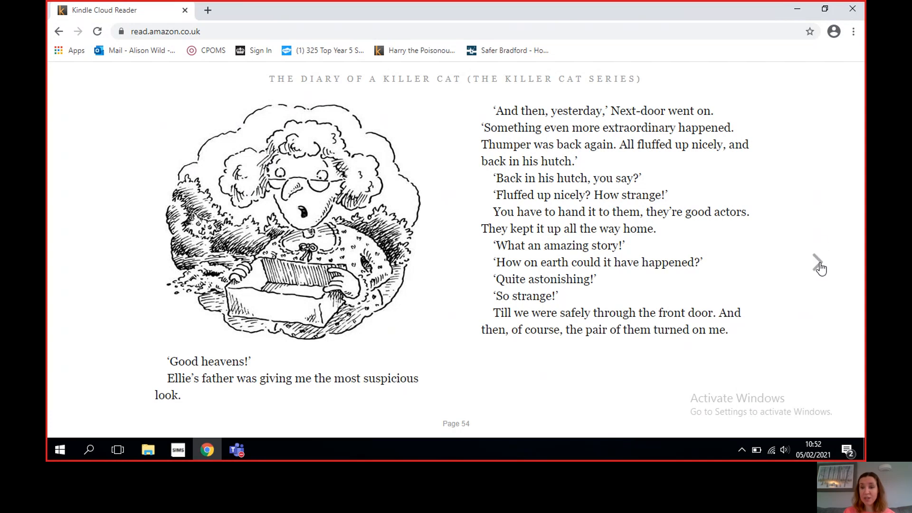
{"action": "mouse_move", "coordinate": [820, 267]}
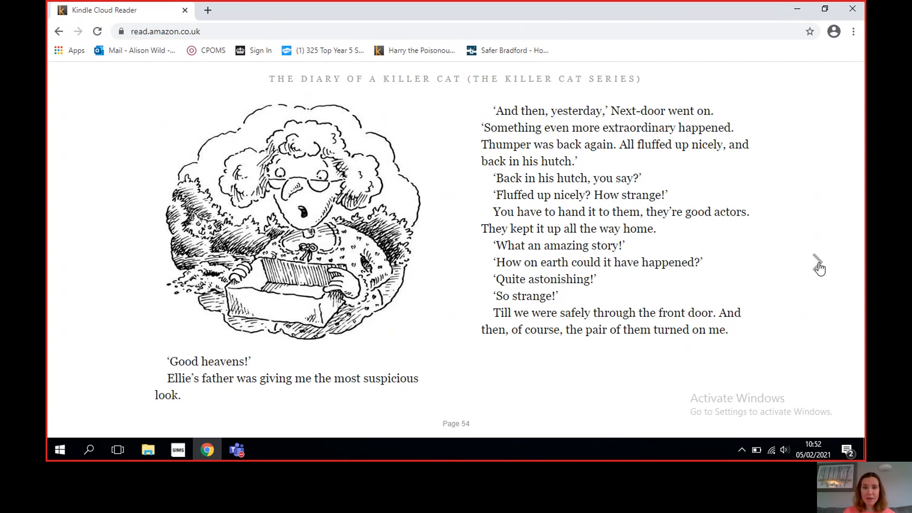
Advance to the page-54 spread where Ellie calls Tuffy a kind, thoughtful hero
{"action": "left_click", "coordinate": [818, 268]}
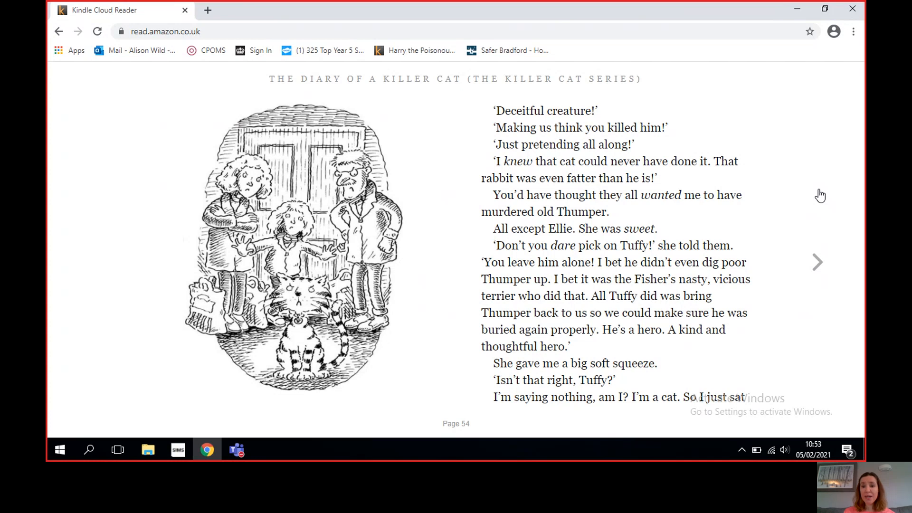
{"action": "mouse_move", "coordinate": [821, 196]}
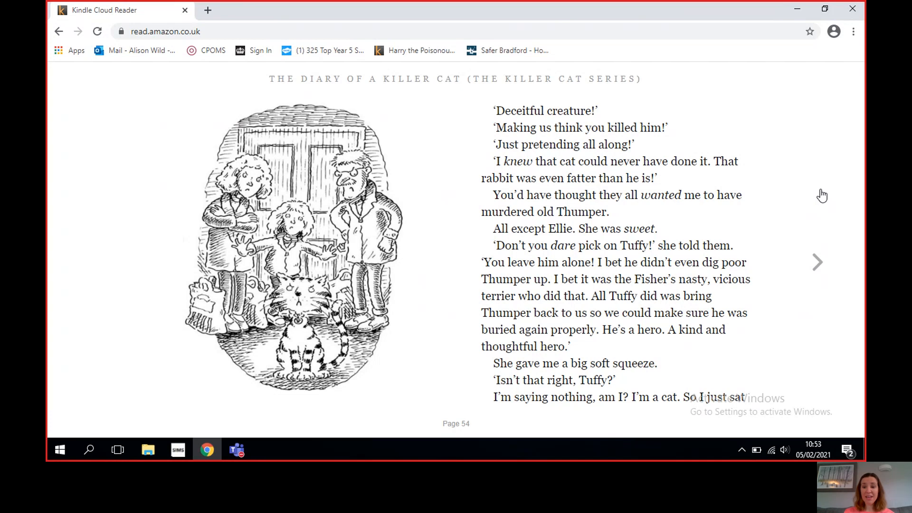
Turn to page 56, where Tuffy watches them unnail the cat flap
{"action": "left_click", "coordinate": [817, 262]}
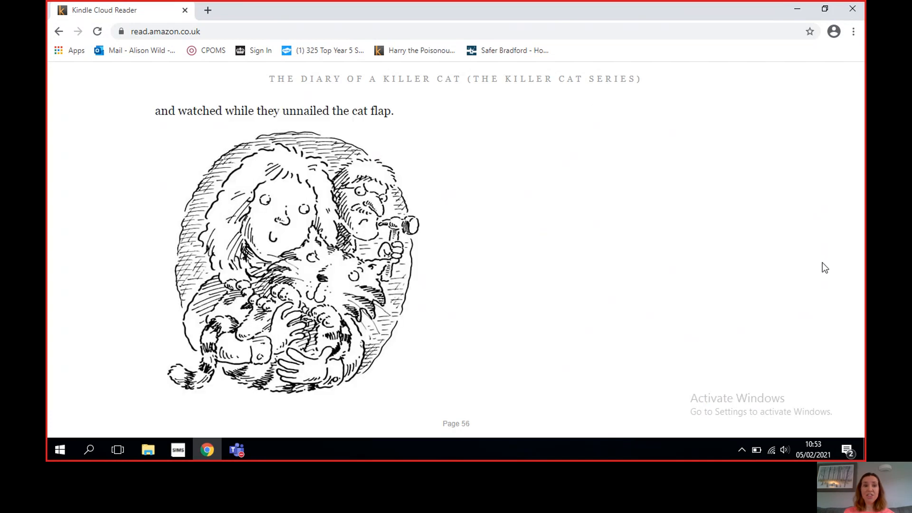
{"action": "mouse_move", "coordinate": [716, 266]}
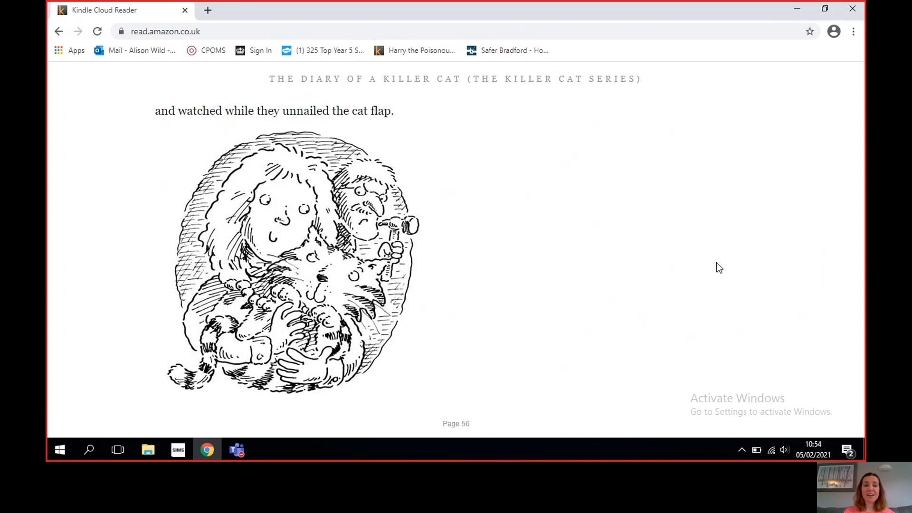
{"action": "mouse_move", "coordinate": [819, 289]}
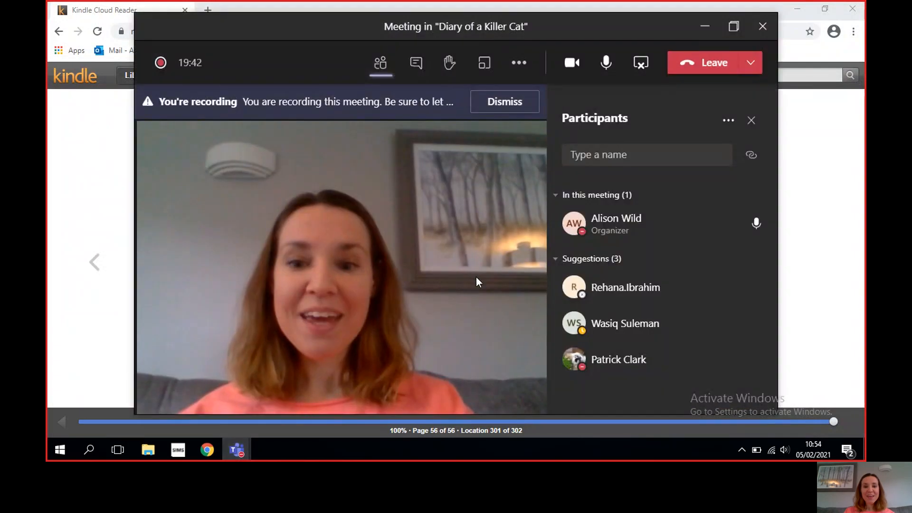
{"action": "mouse_move", "coordinate": [640, 63]}
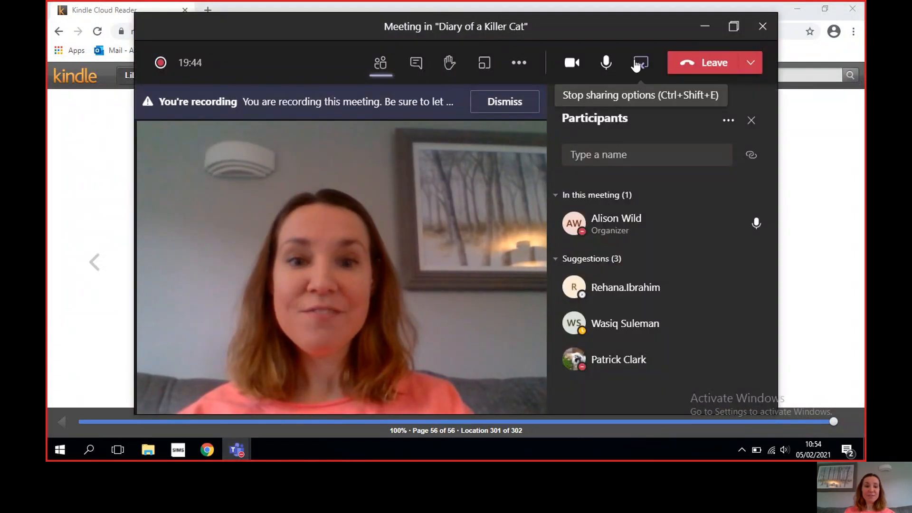